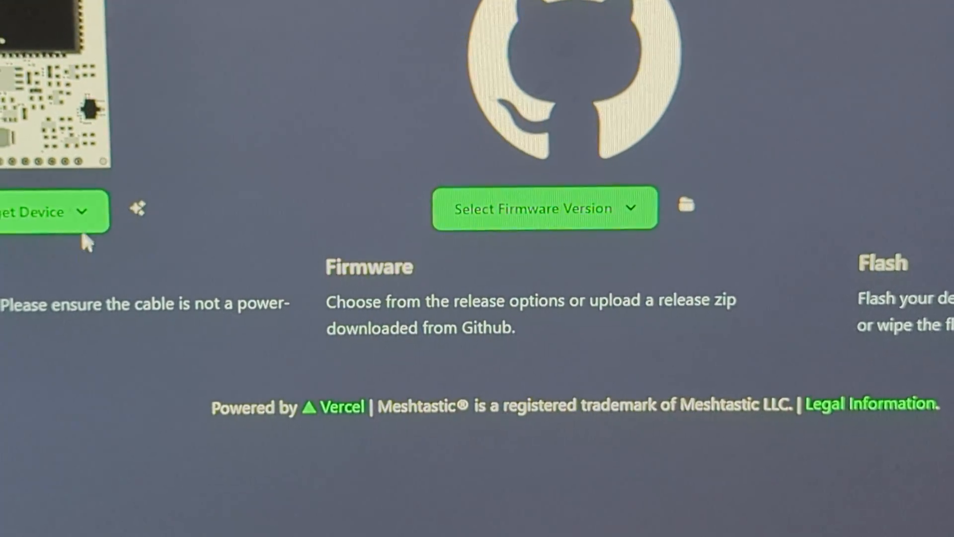
Target the Wireless Tracker V1.1 and list the available stable and alpha firmware releases.
{"action": "left_click", "coordinate": [52, 211]}
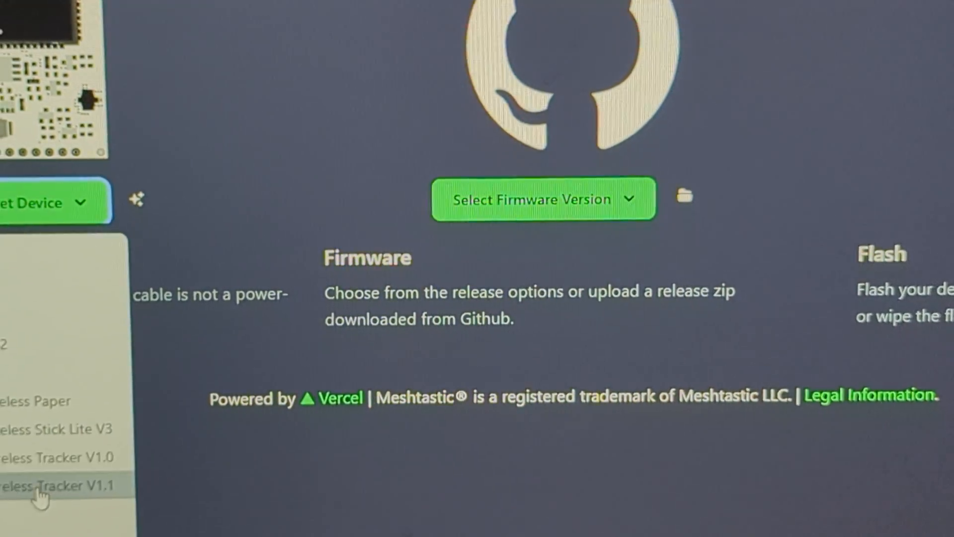
{"action": "left_click", "coordinate": [55, 485]}
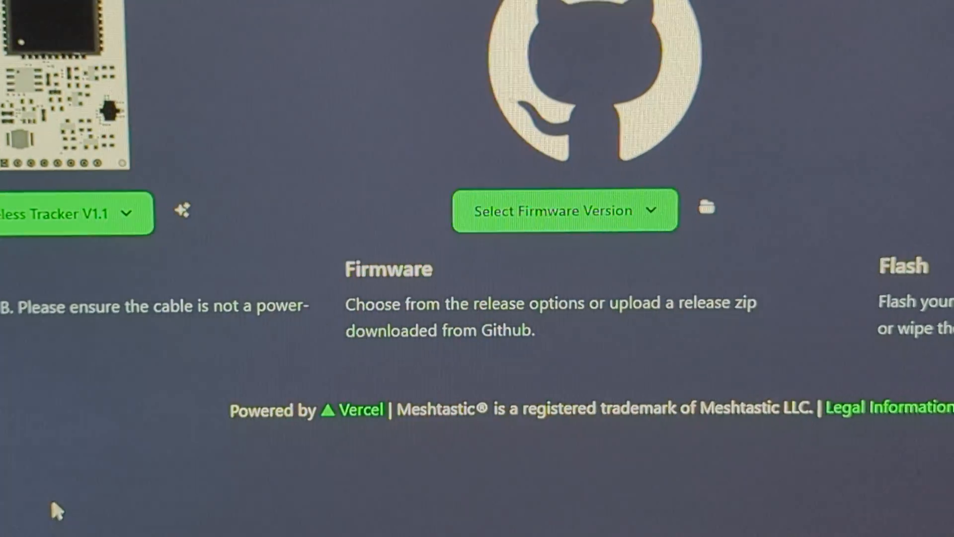
{"action": "scroll", "scroll_direction": "down", "scroll_amount": 3}
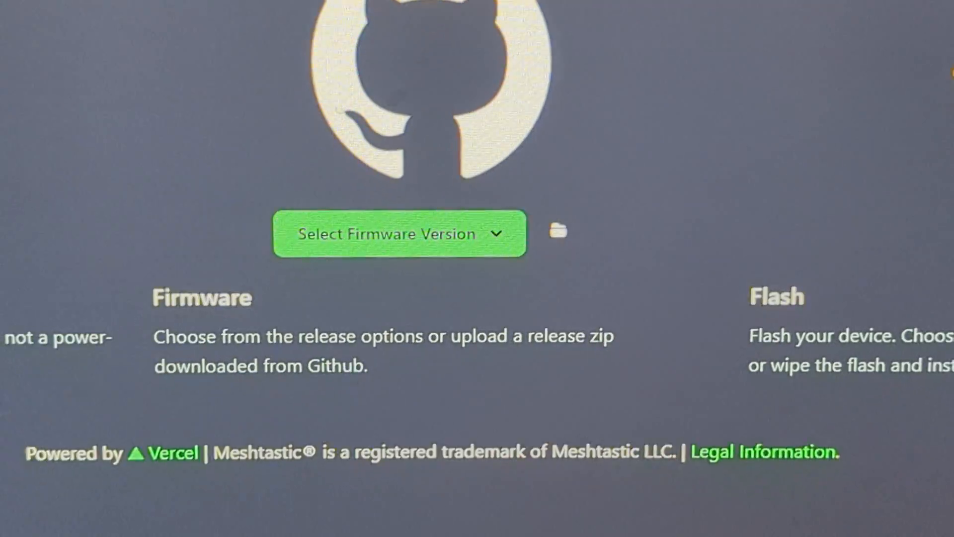
{"action": "left_click", "coordinate": [400, 233]}
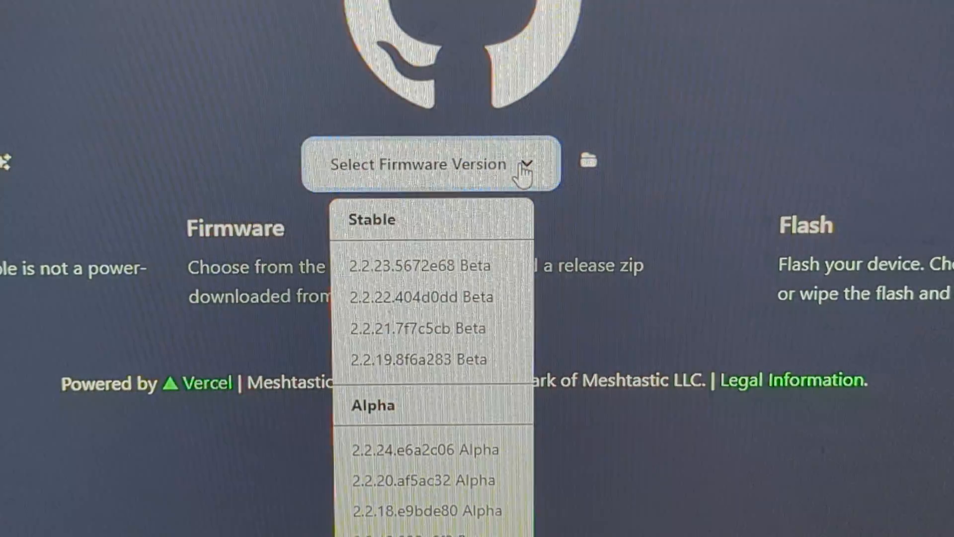